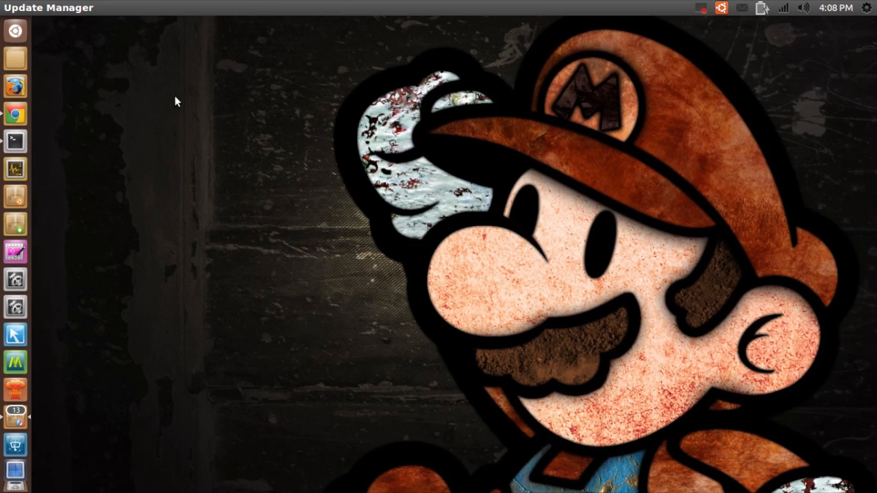
mouse_move(172, 101)
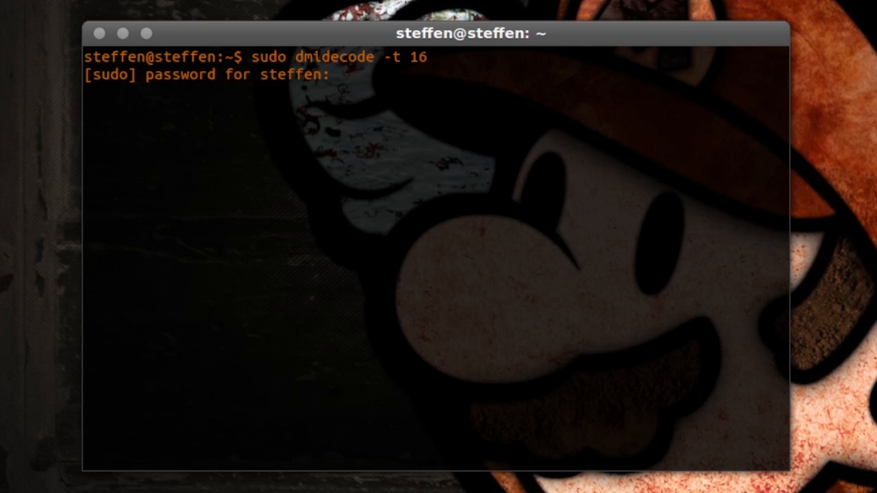
Run sudo dmidecode -t 16 to report the 4 GB maximum capacity memory array with 2 devices.
key("Return")
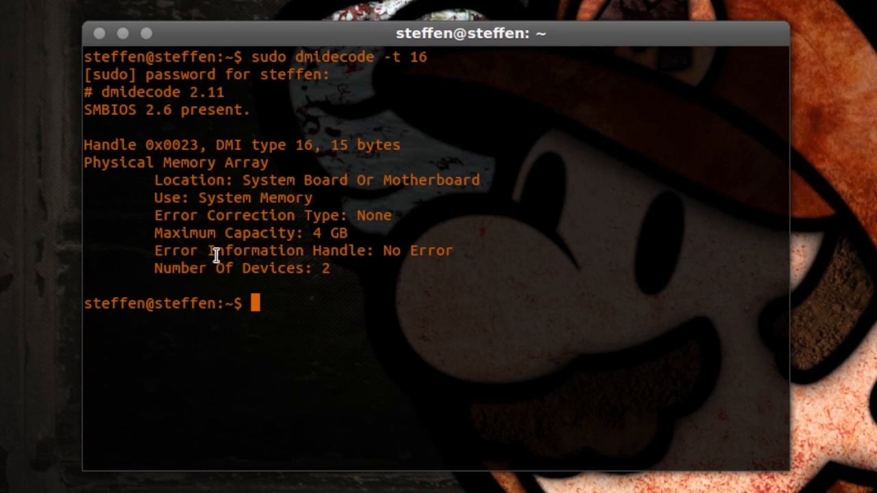
mouse_move(334, 269)
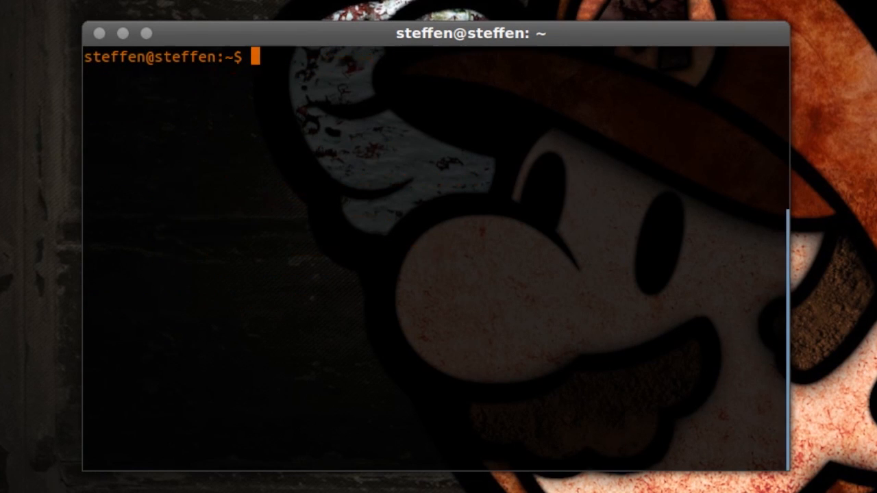
Run sudo dmidecode -t memory to print the full memory report with controller and slot details.
type("sudo dmidecode -t memory")
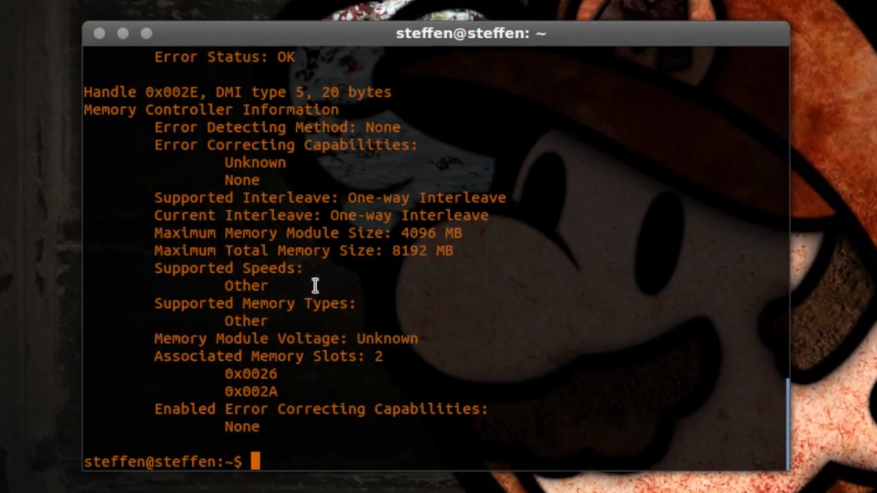
scroll("down", 3)
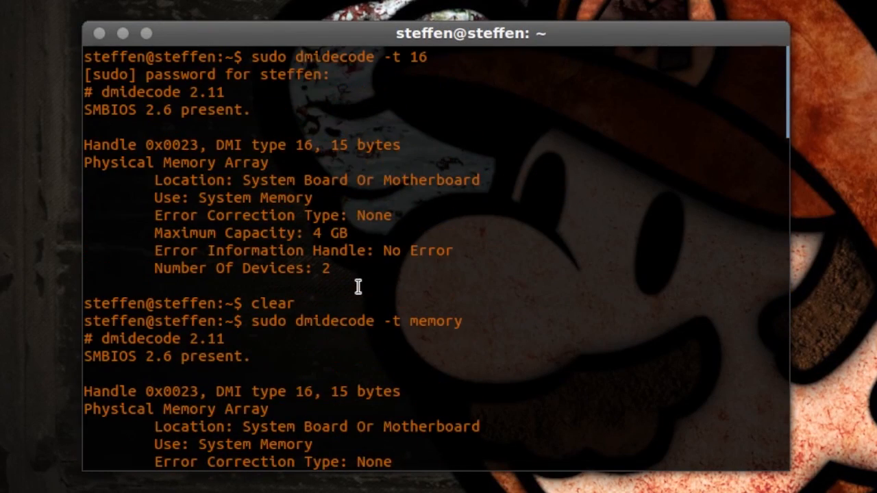
mouse_move(498, 212)
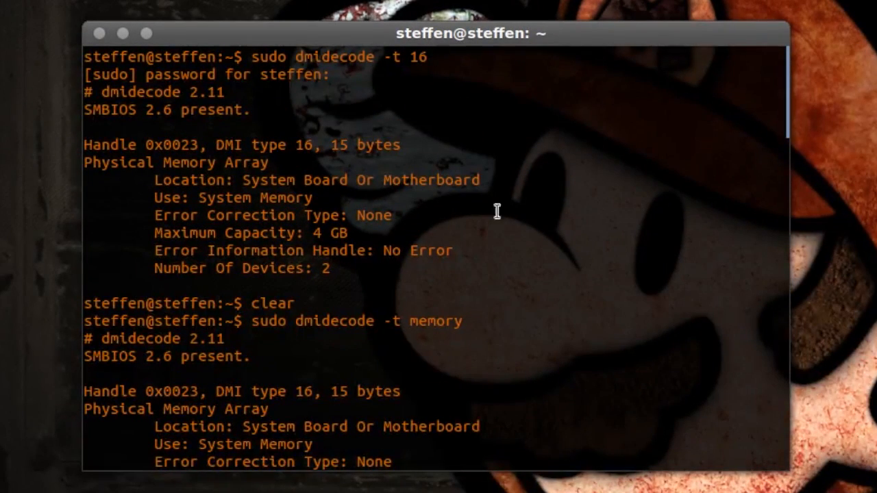
mouse_move(563, 180)
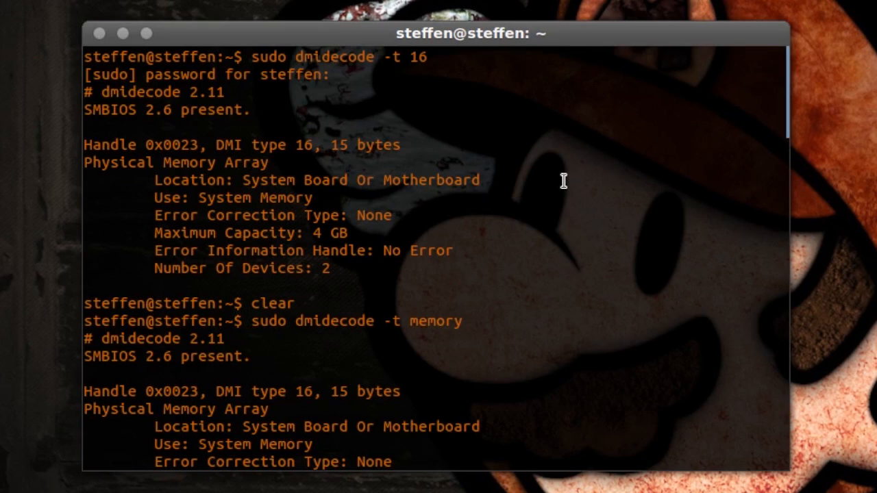
mouse_move(327, 232)
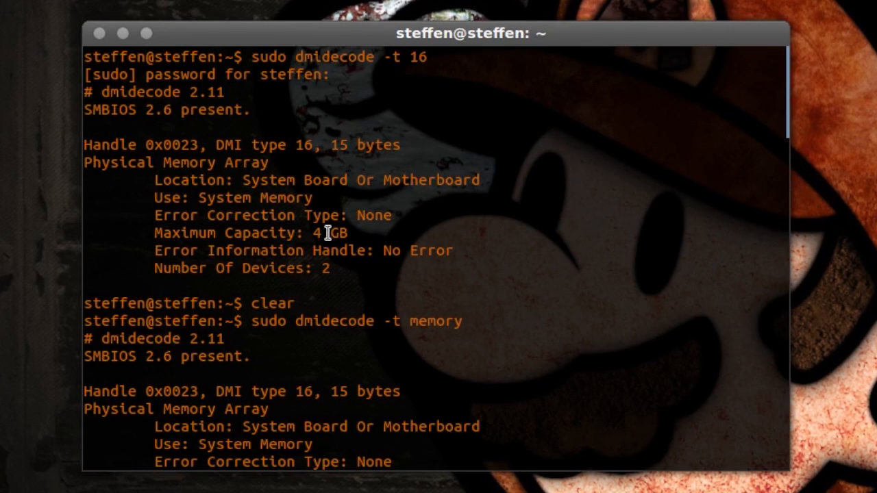
mouse_move(300, 245)
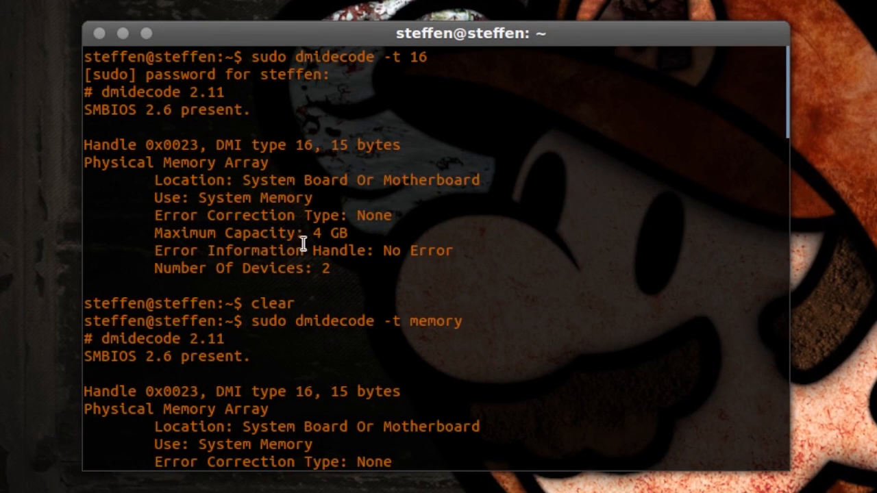
mouse_move(568, 290)
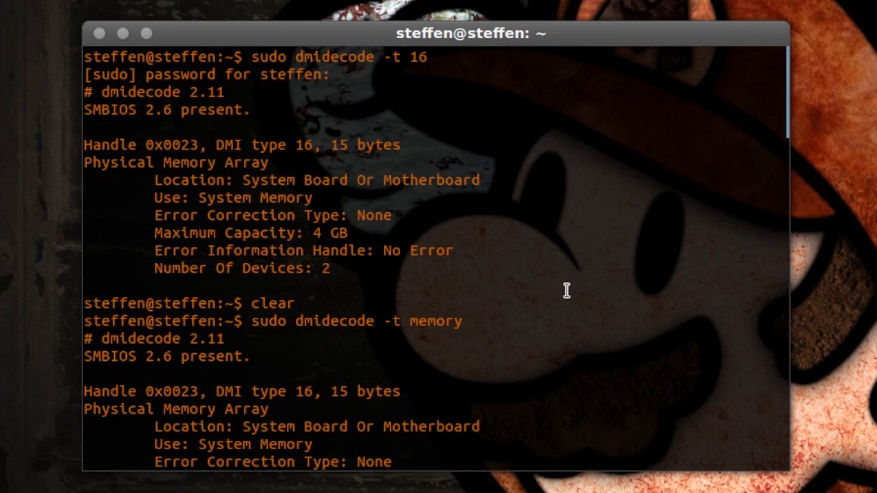
scroll("down", 3)
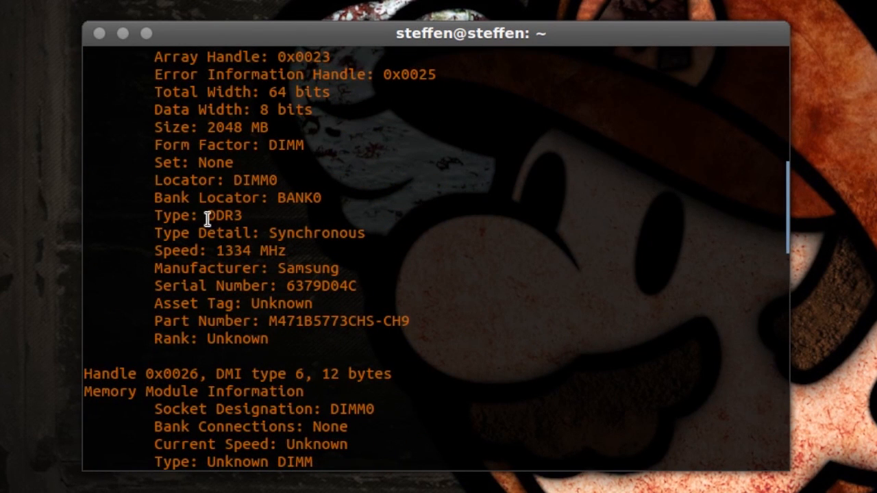
mouse_move(186, 250)
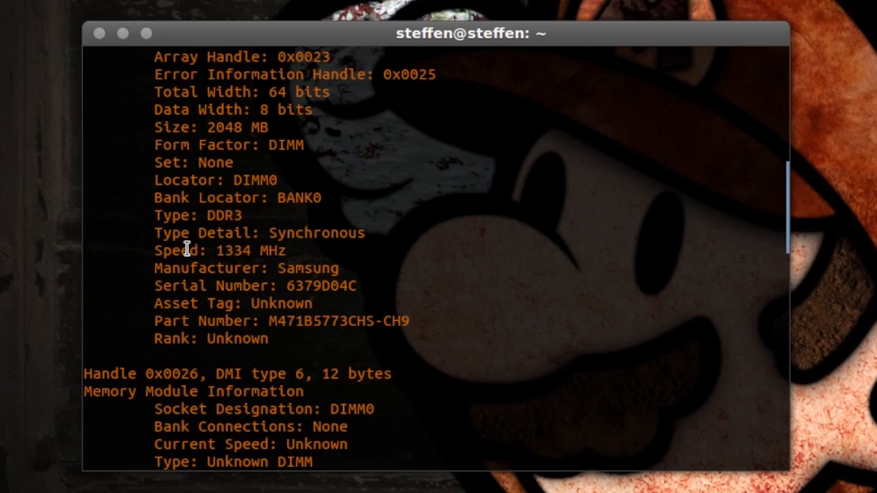
mouse_move(426, 265)
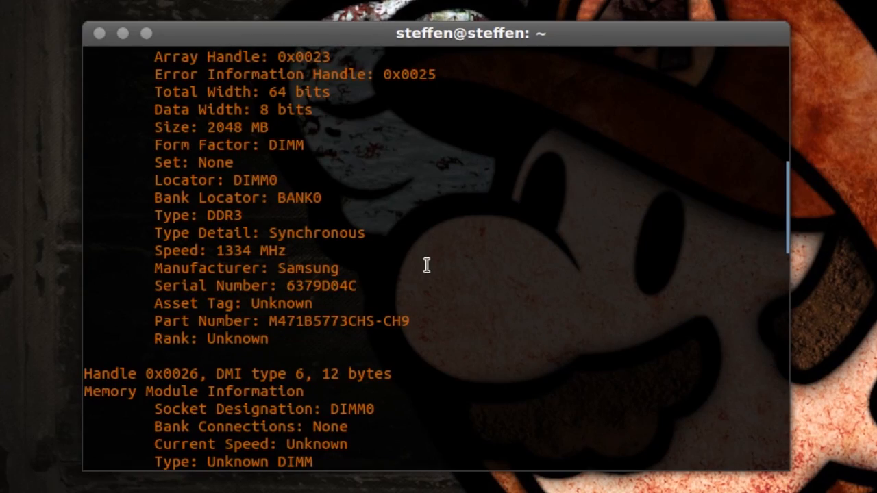